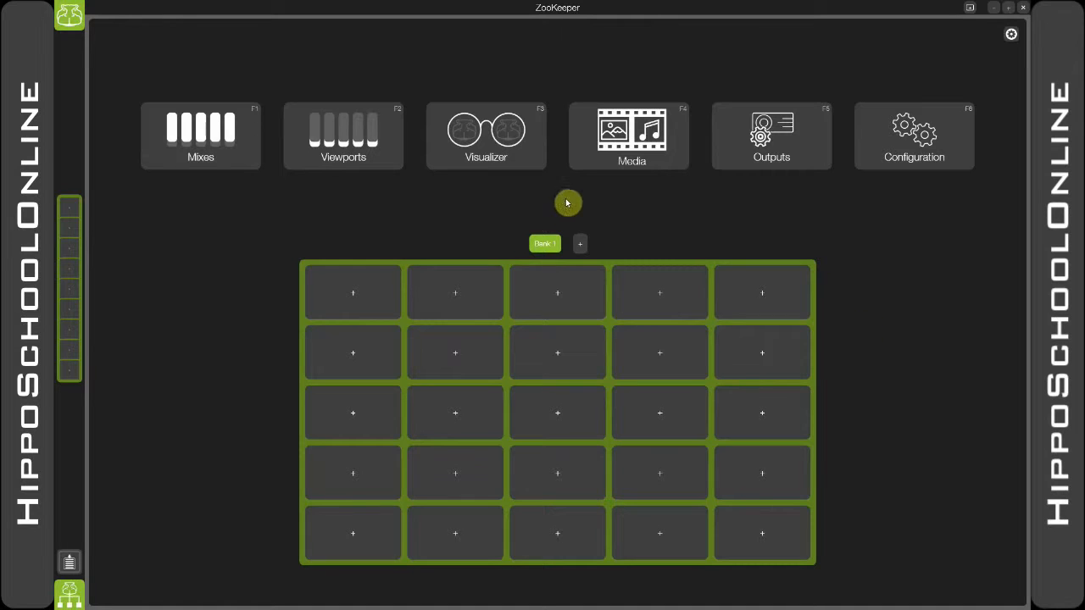
Step: Launch the 3D Visualizer workspace from the ZooKeeper home screen
{"action": "left_click", "coordinate": [485, 136]}
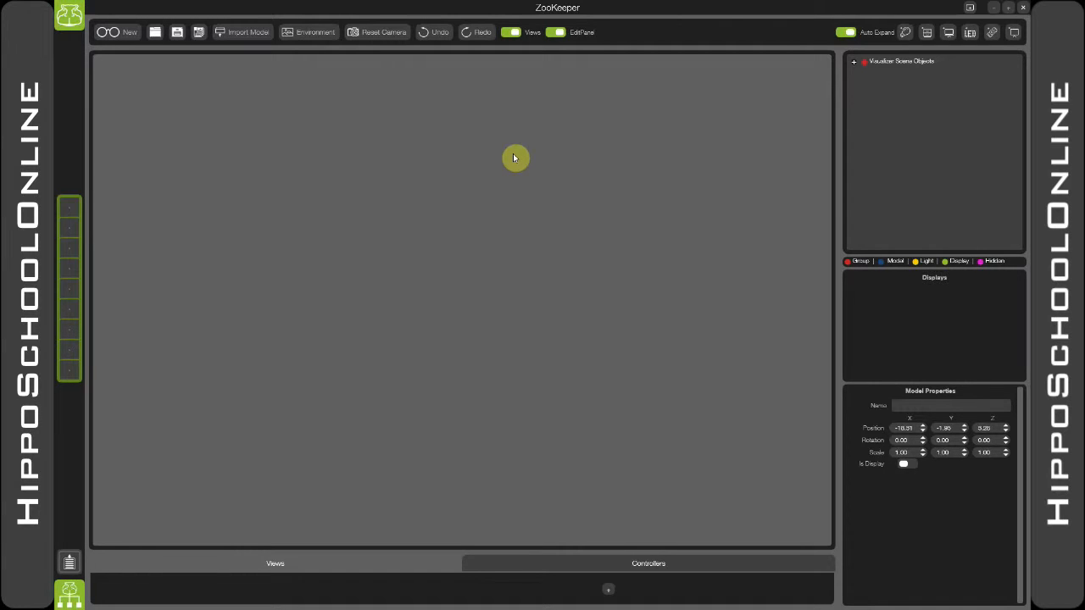
{"action": "mouse_move", "coordinate": [248, 32]}
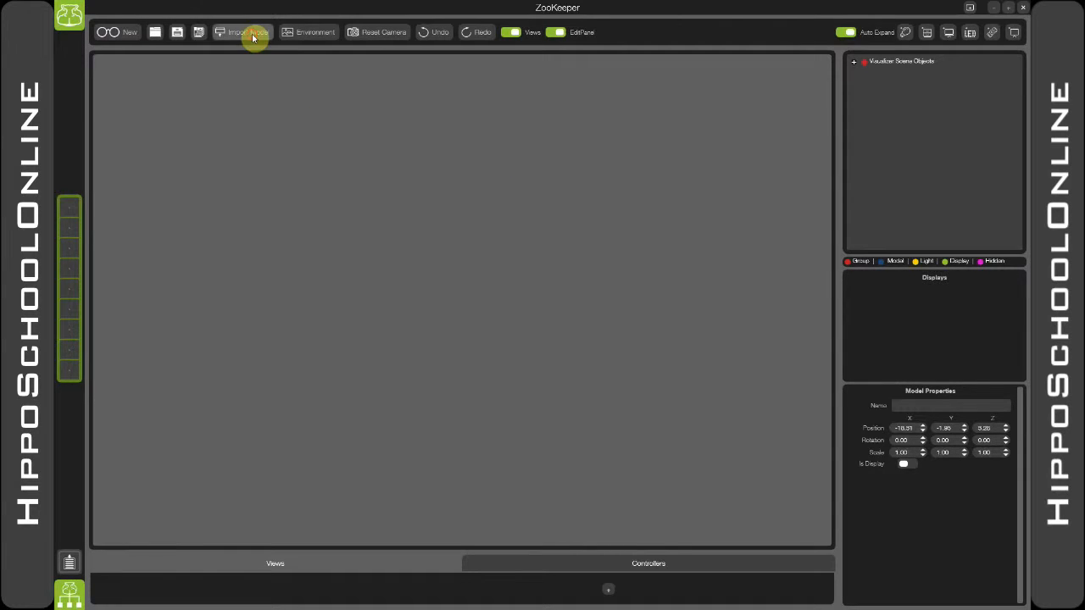
Step: Import the DJ stage .fbx model so it stands on the grass field
{"action": "left_click", "coordinate": [241, 32]}
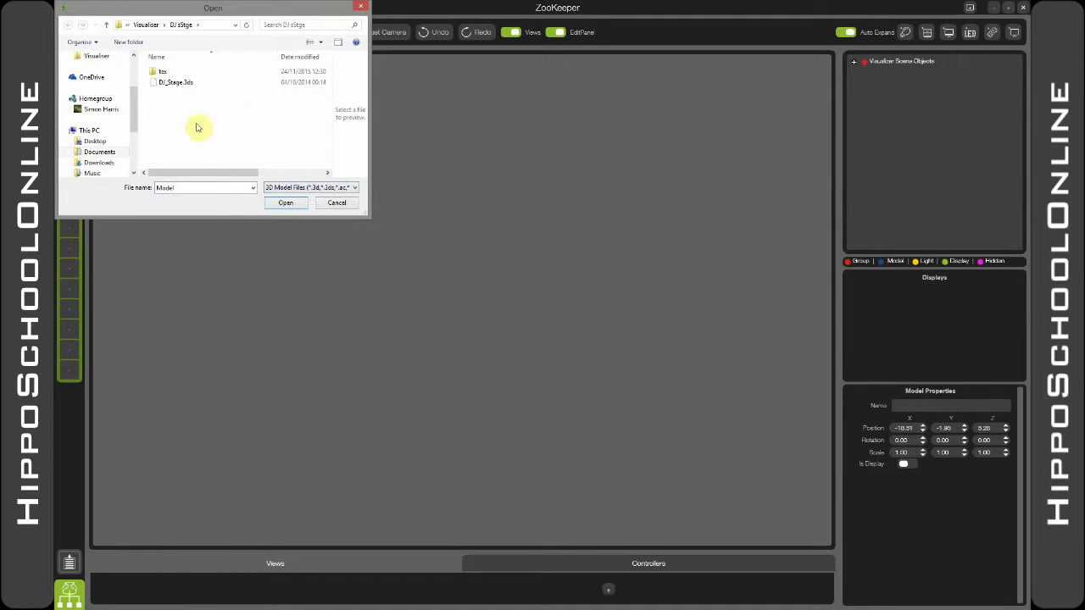
{"action": "mouse_move", "coordinate": [179, 107]}
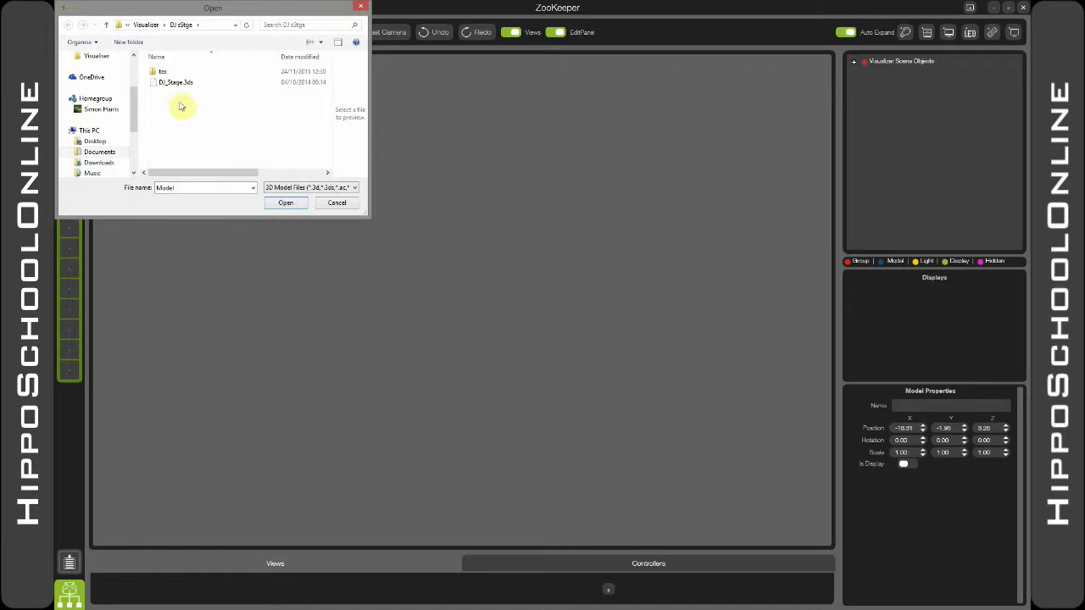
{"action": "left_click", "coordinate": [177, 82]}
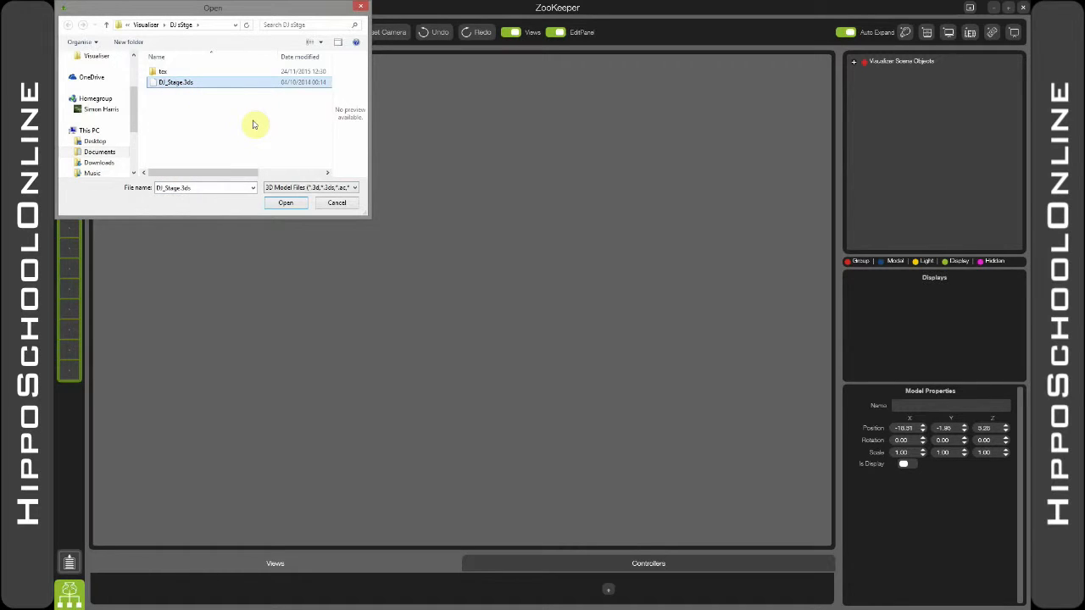
{"action": "left_click", "coordinate": [285, 204]}
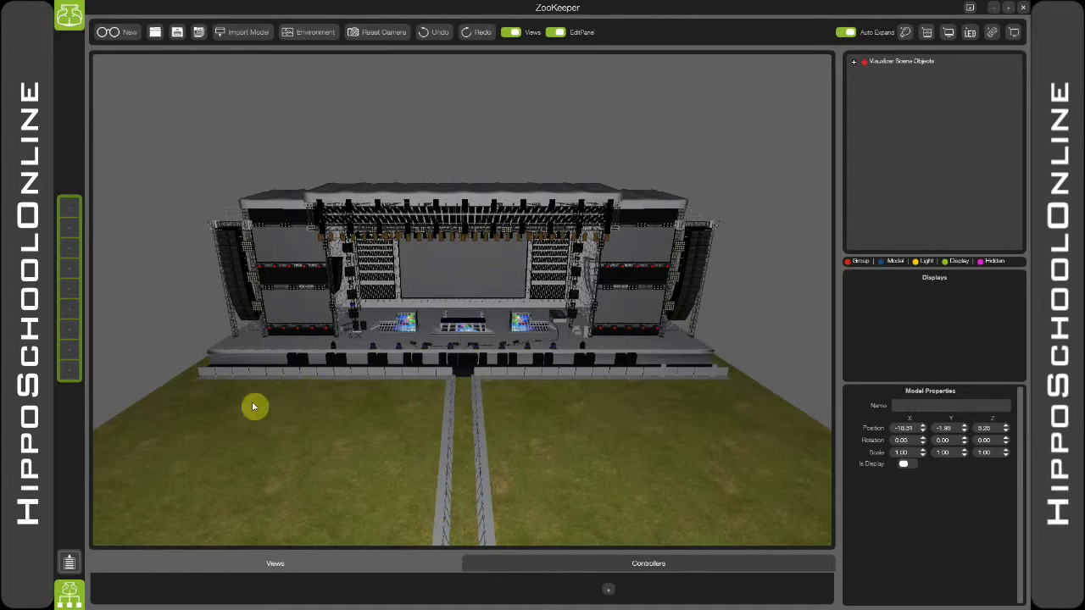
{"action": "mouse_move", "coordinate": [607, 417]}
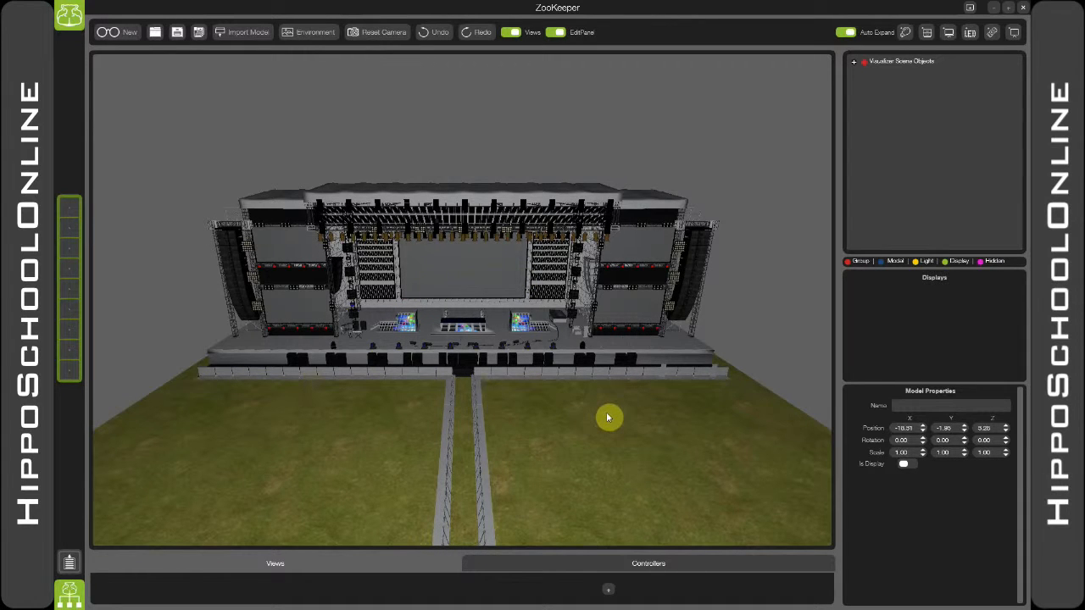
{"action": "mouse_move", "coordinate": [519, 326]}
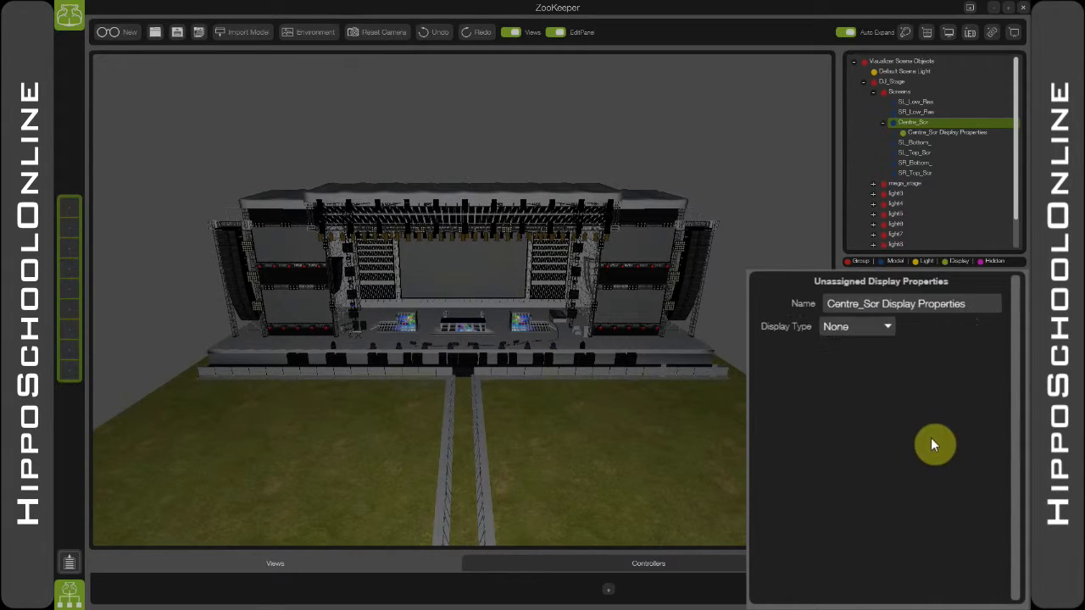
Step: Set Centre_Scr to a UV Display sourced from Mix1 with UV Mapping
{"action": "left_click", "coordinate": [856, 325]}
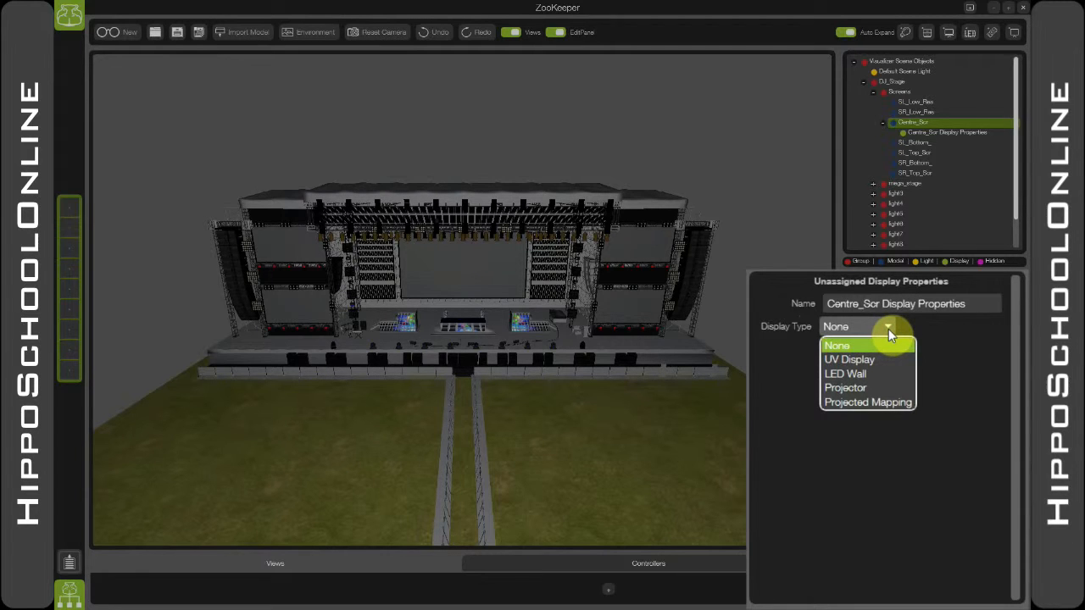
{"action": "mouse_move", "coordinate": [886, 360]}
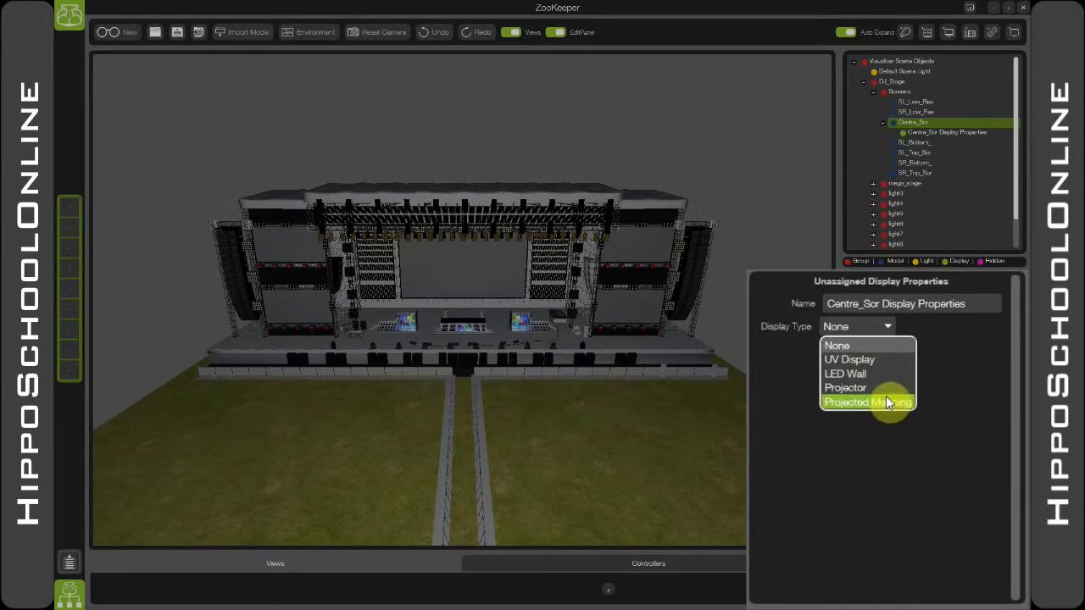
{"action": "mouse_move", "coordinate": [865, 387]}
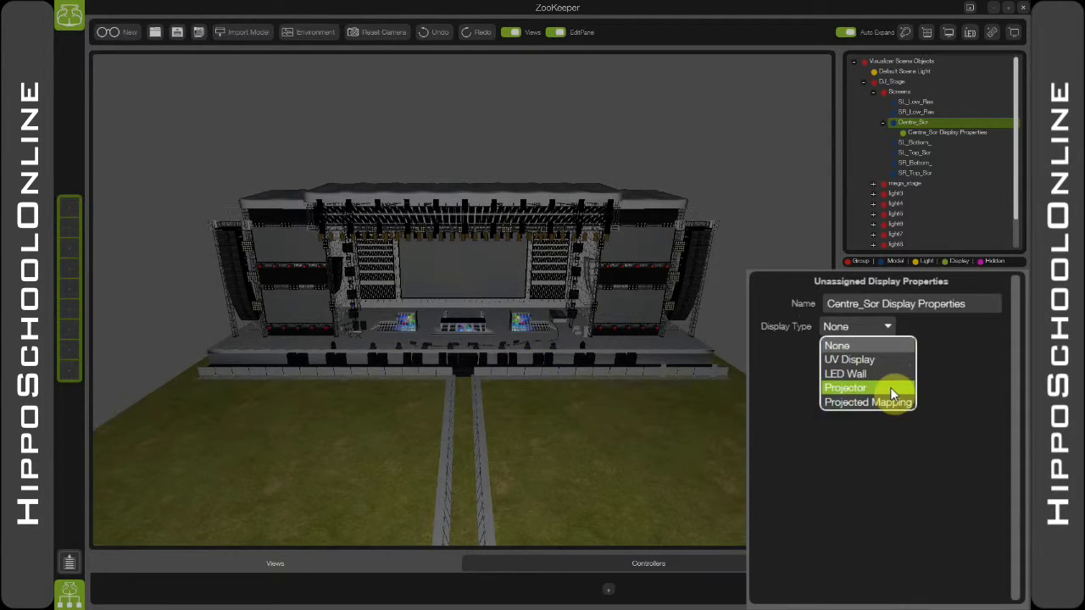
{"action": "left_click", "coordinate": [847, 360]}
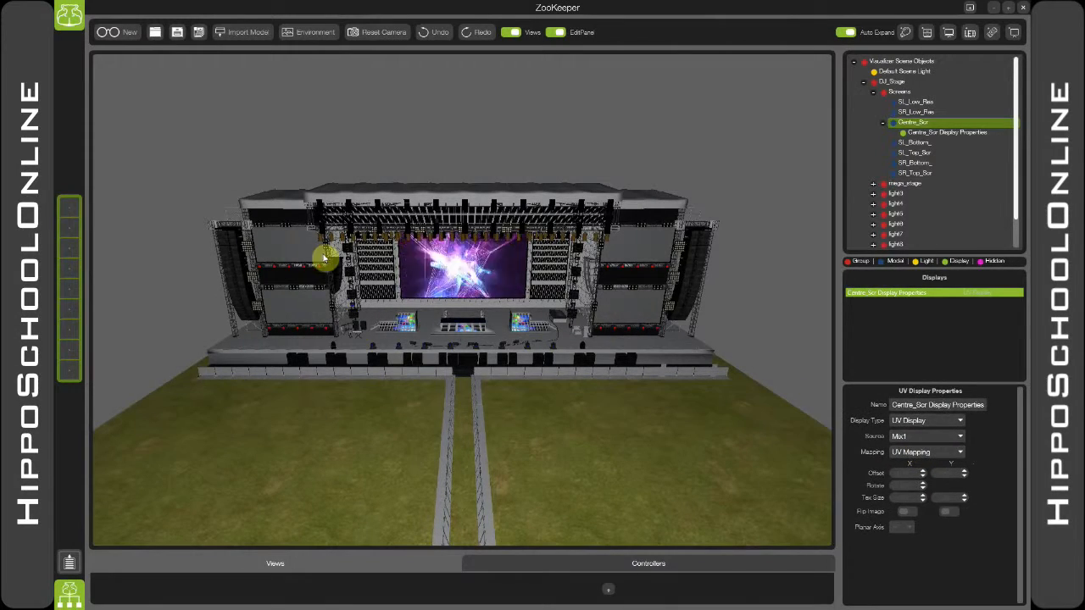
Step: Set both upper and both lower side screens to UV Display so they play the video
{"action": "left_click", "coordinate": [916, 173]}
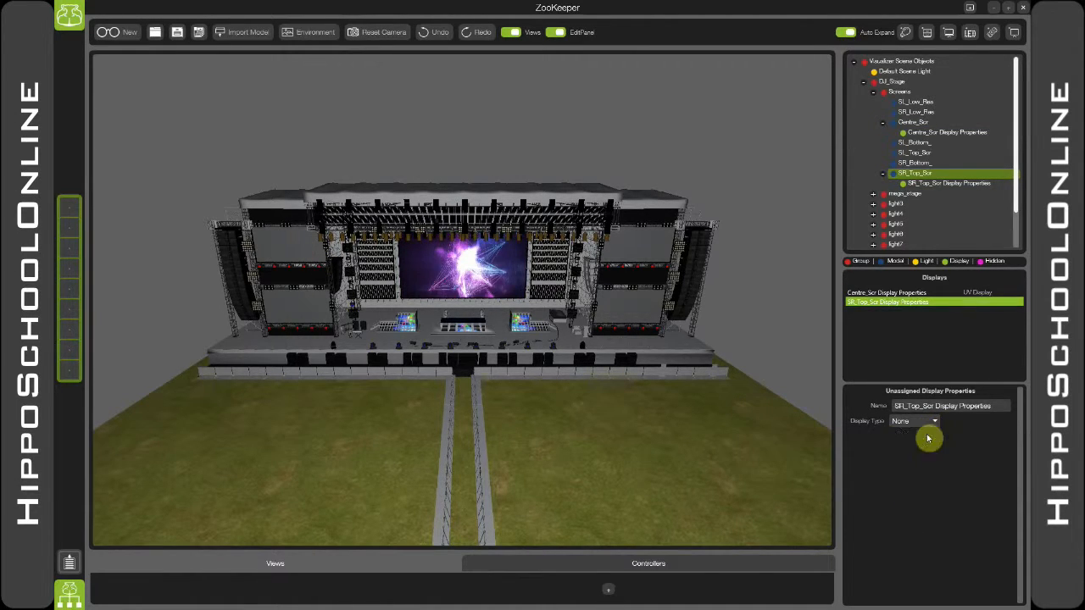
{"action": "left_click", "coordinate": [914, 421]}
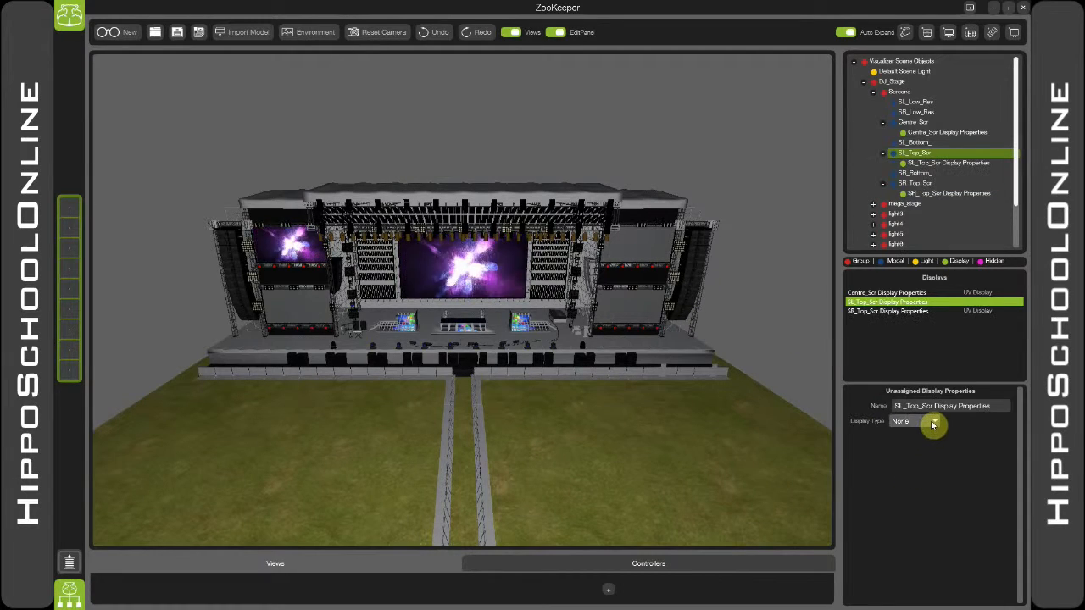
{"action": "left_click", "coordinate": [924, 420]}
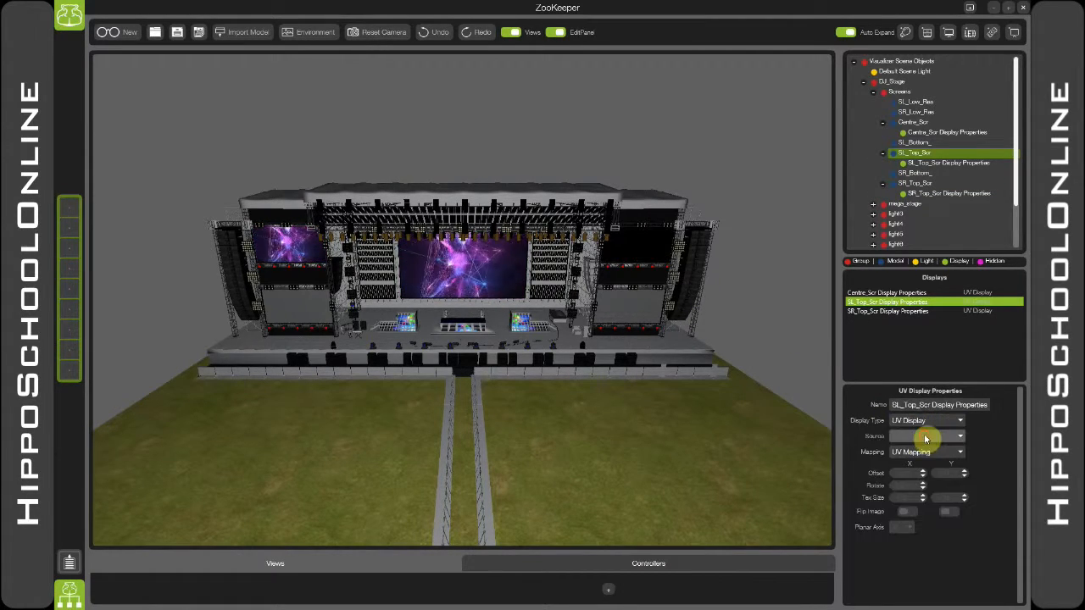
{"action": "left_click", "coordinate": [916, 143]}
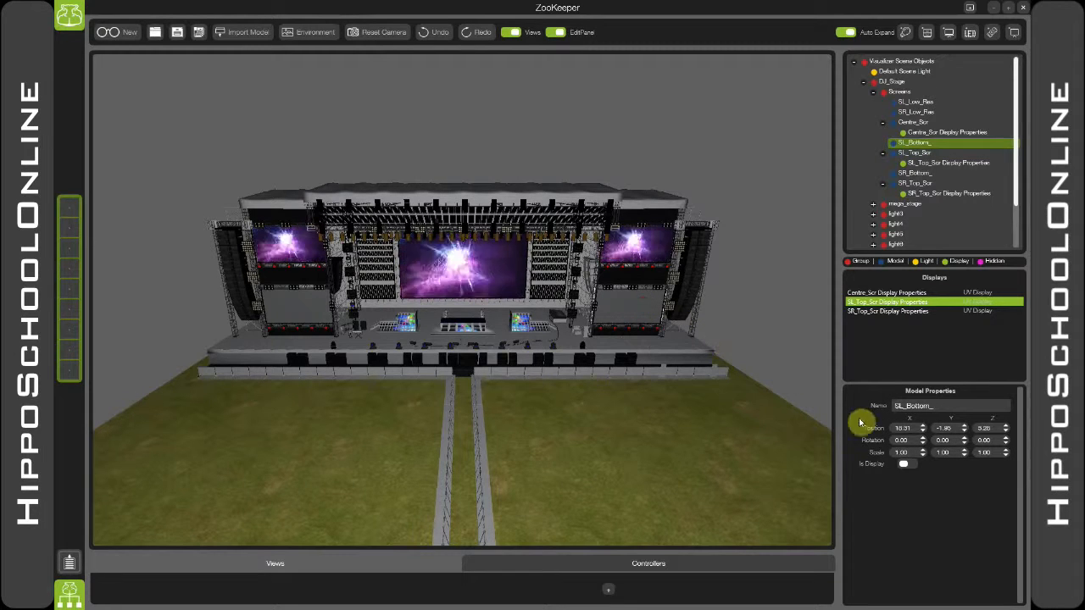
{"action": "left_click", "coordinate": [914, 421]}
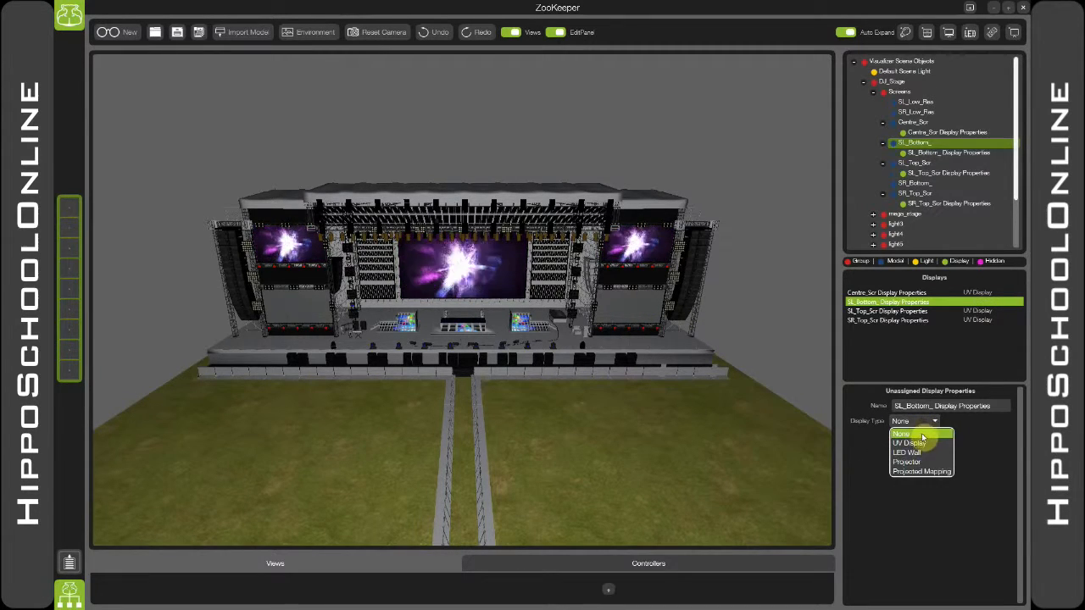
{"action": "left_click", "coordinate": [912, 443]}
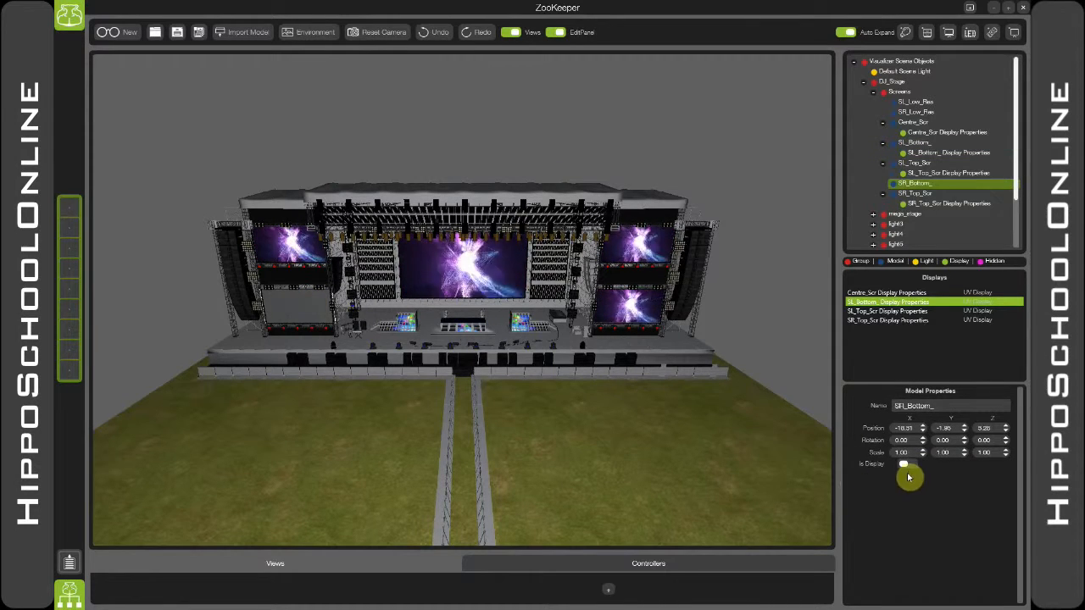
{"action": "left_click", "coordinate": [933, 420]}
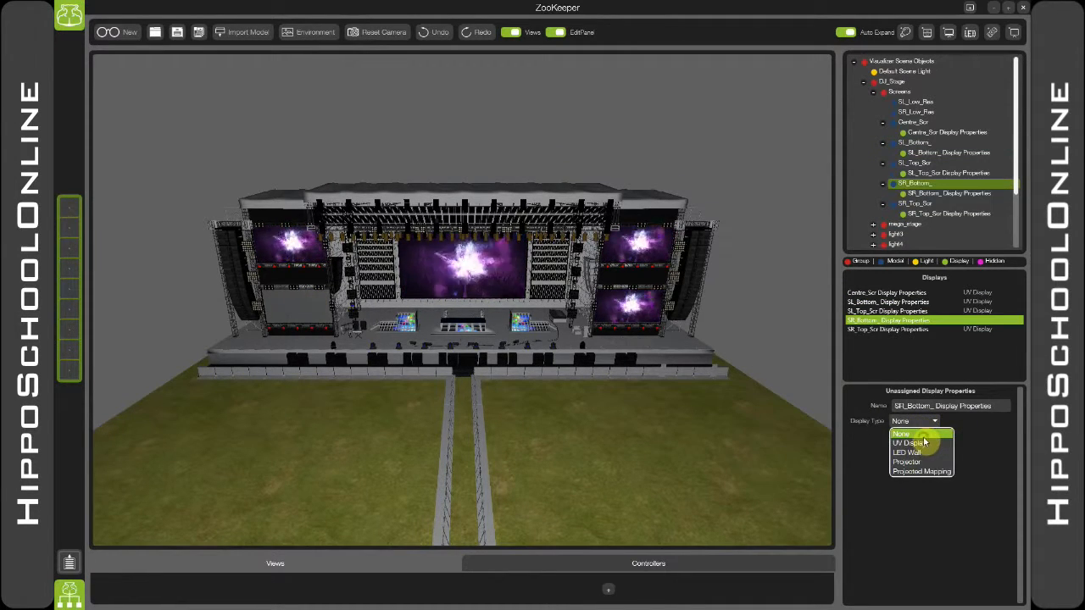
{"action": "left_click", "coordinate": [909, 442]}
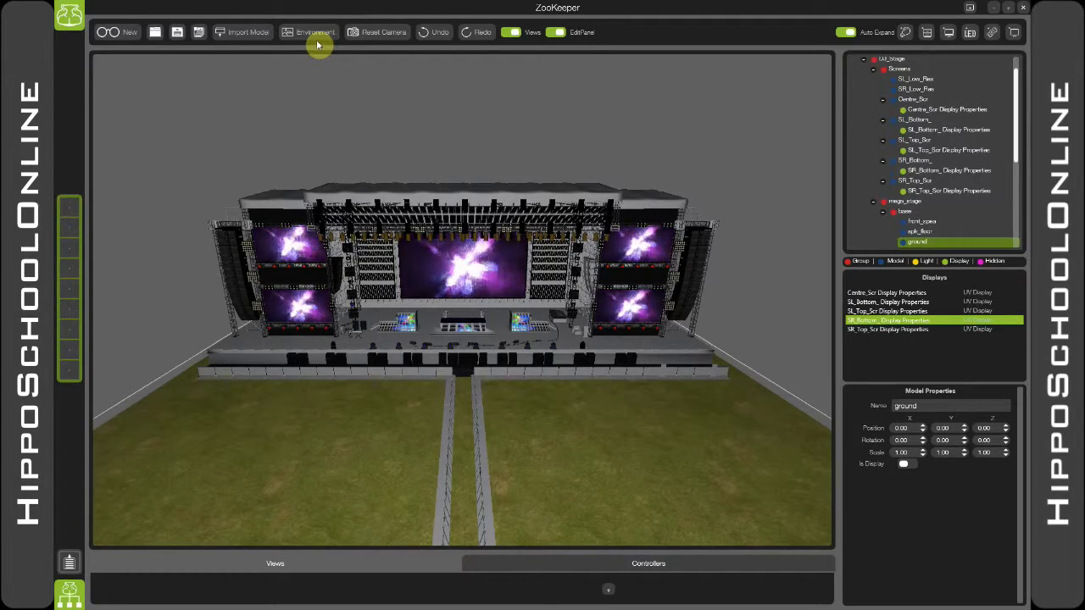
Step: Darken the environment background and ambient light to about 29/33/35 and confirm
{"action": "left_click", "coordinate": [315, 33]}
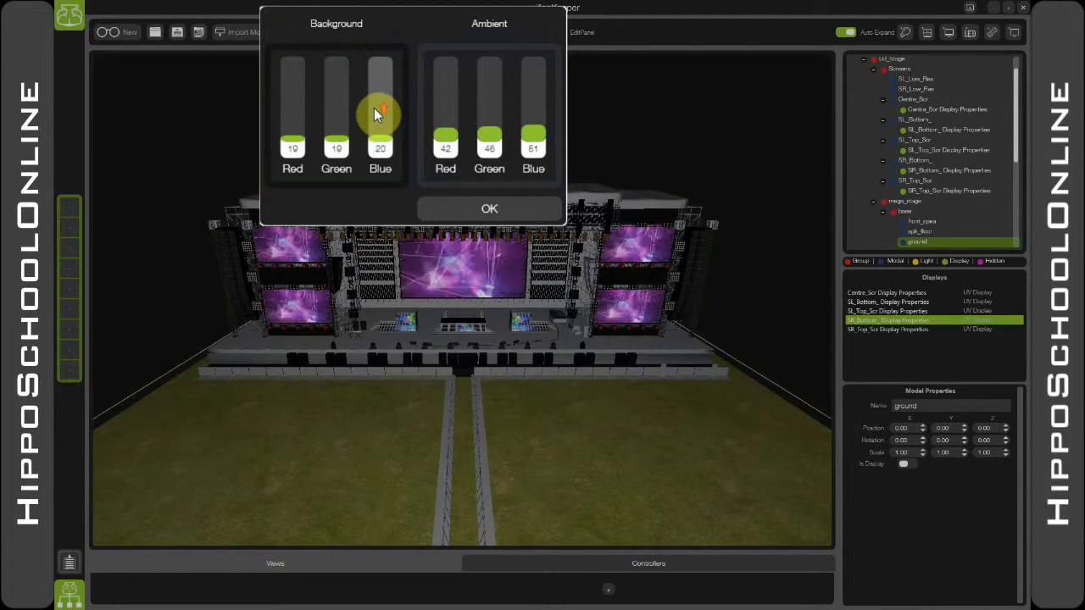
{"action": "left_click_drag", "start_coordinate": [445, 136], "coordinate": [445, 110]}
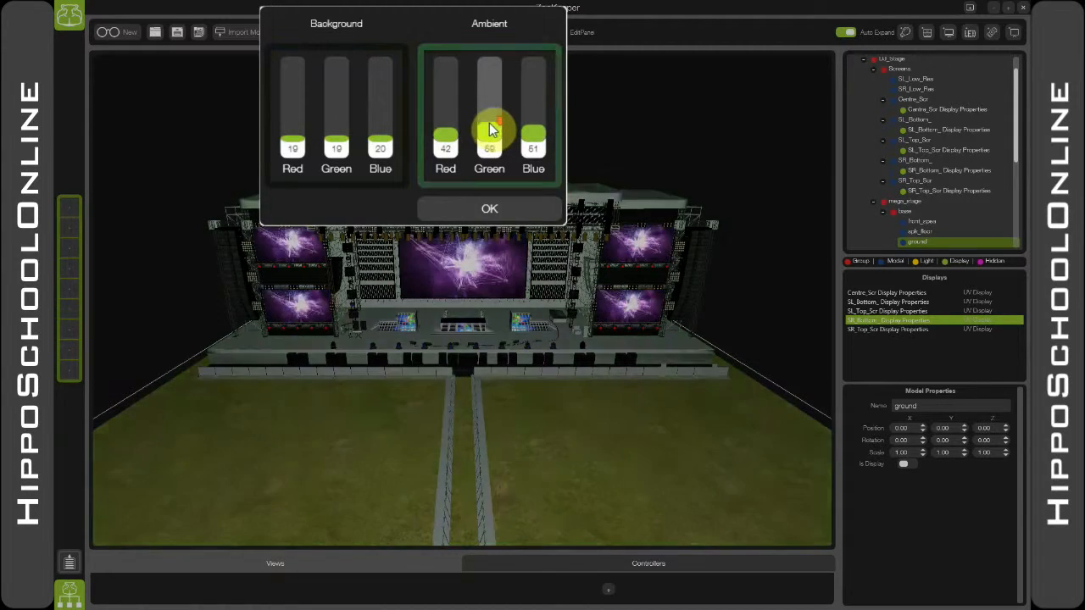
{"action": "left_click_drag", "start_coordinate": [488, 127], "coordinate": [489, 136]}
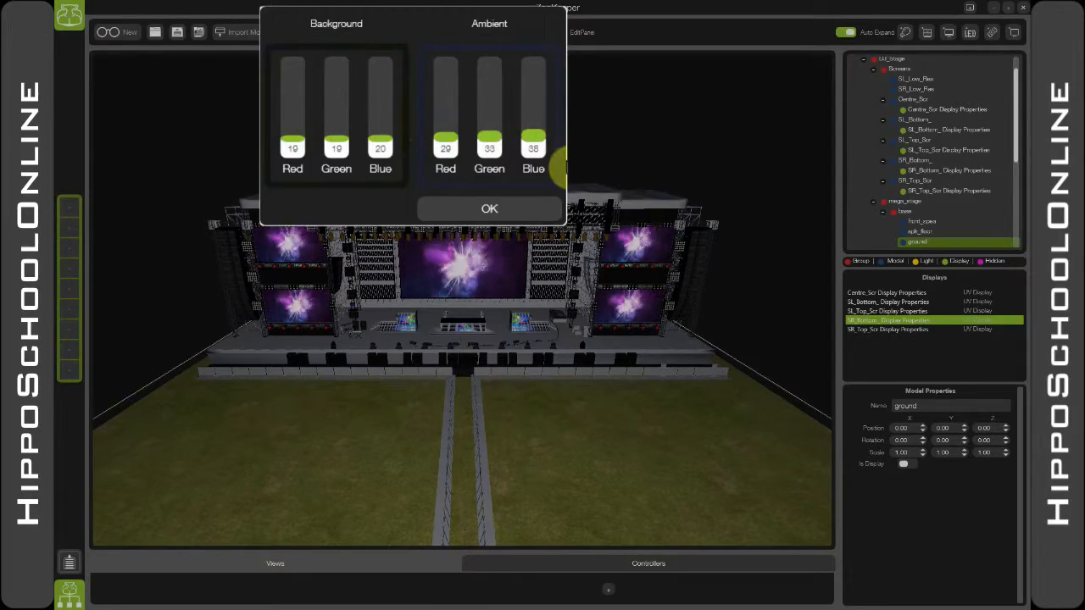
{"action": "left_click", "coordinate": [489, 208]}
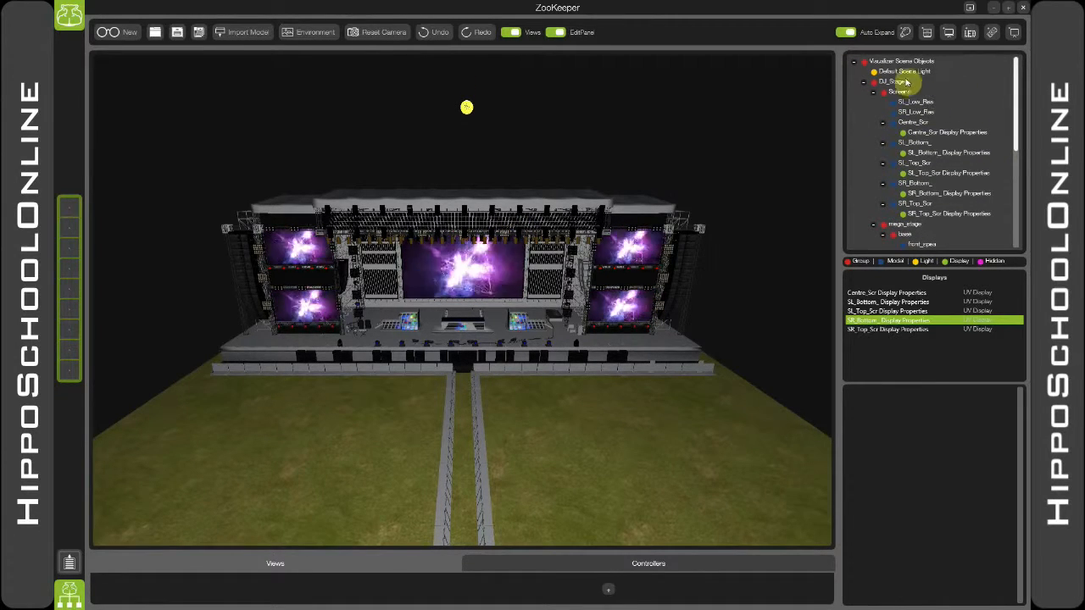
Step: Change Default Scene Light to a Spotlight aimed at the stage, inner 39.2 and outer 71.6 cones
{"action": "left_click", "coordinate": [905, 72]}
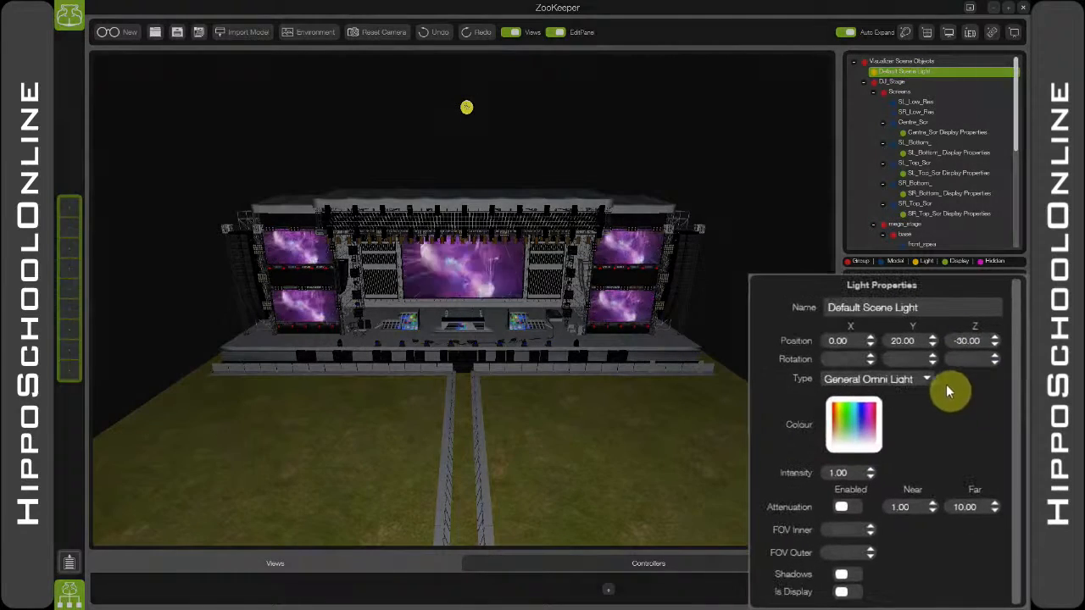
{"action": "left_click", "coordinate": [926, 380]}
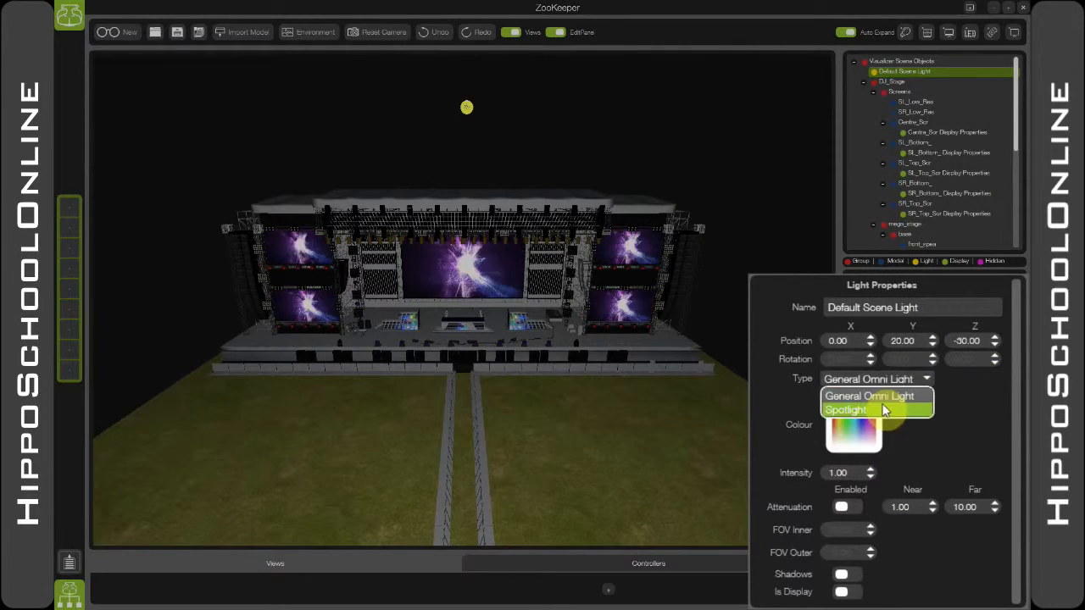
{"action": "left_click", "coordinate": [845, 409]}
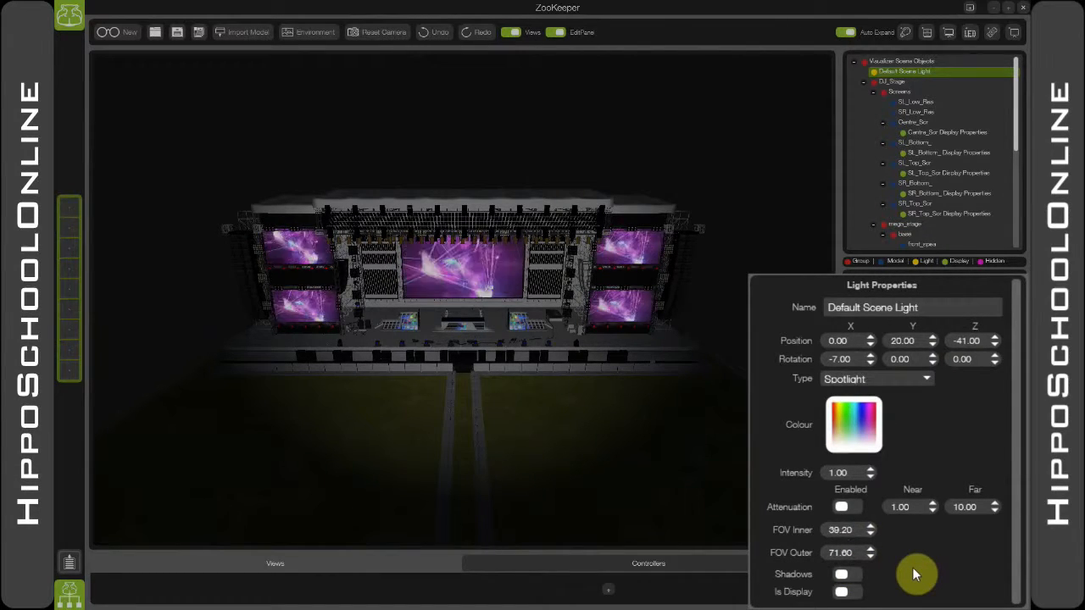
Step: Switch on Shadows for the Default Scene Light spotlight
{"action": "left_click", "coordinate": [841, 573]}
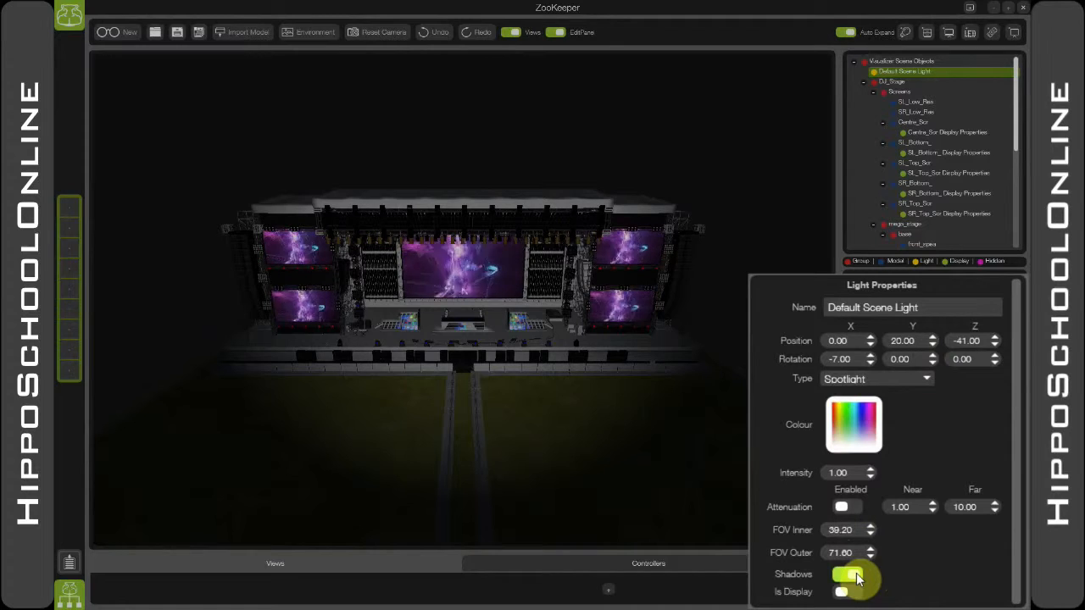
{"action": "left_click", "coordinate": [851, 573]}
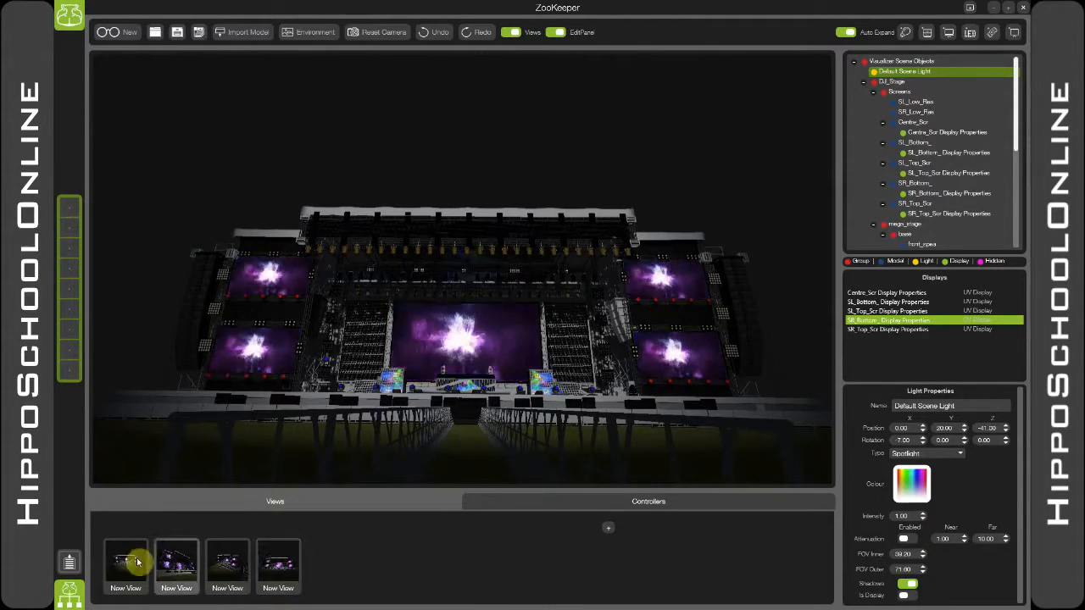
Step: Cycle through the saved camera views, ending back on the wide front view
{"action": "left_click", "coordinate": [177, 563]}
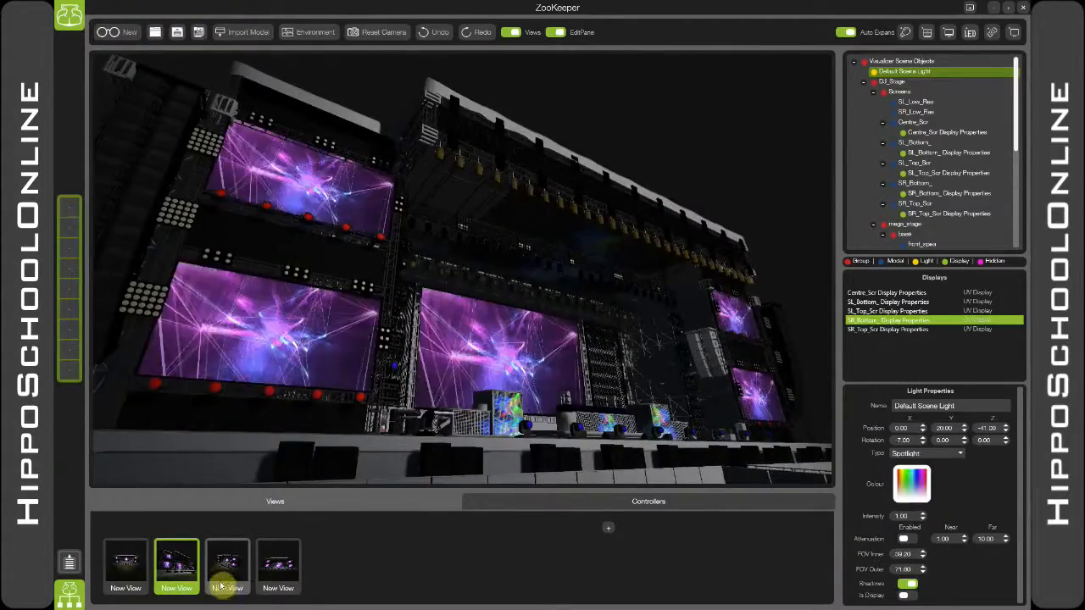
{"action": "left_click", "coordinate": [278, 567]}
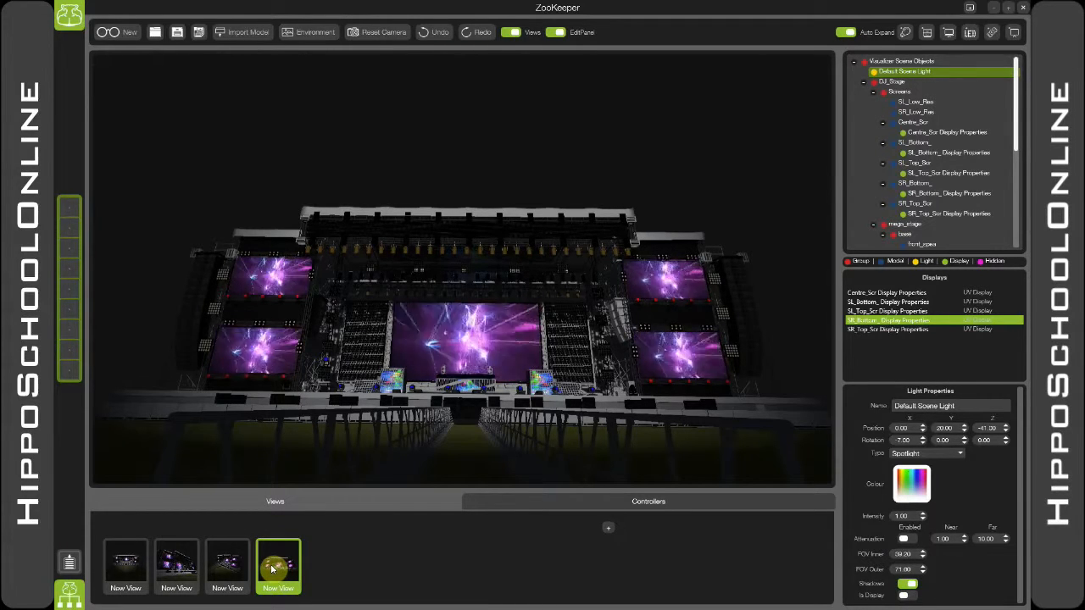
{"action": "left_click", "coordinate": [125, 567]}
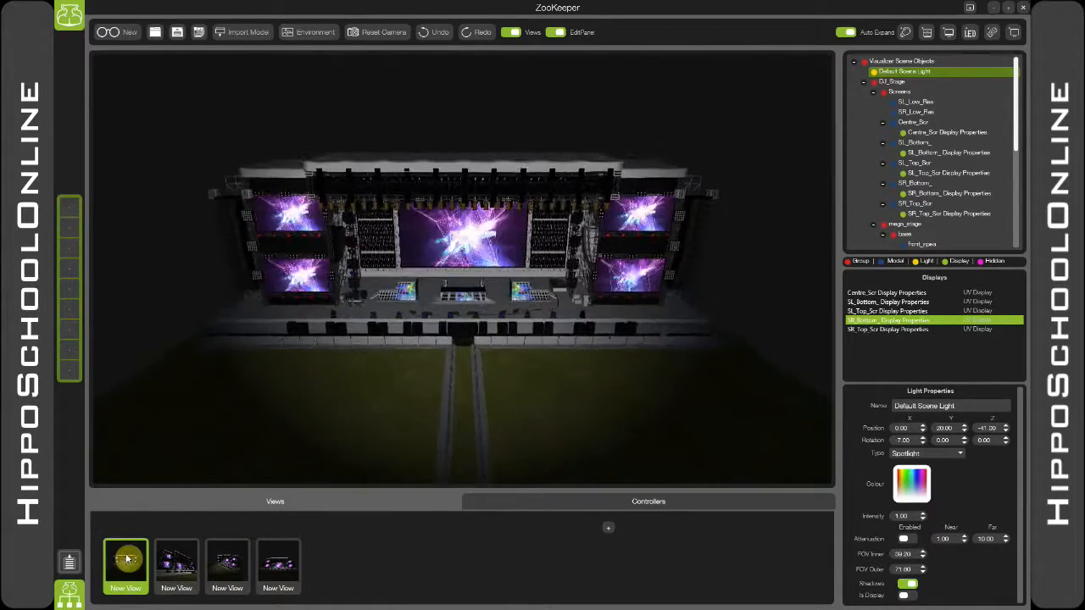
Step: Create a New Animation under Controllers and enter its Animation Event Editor
{"action": "right_click", "coordinate": [125, 563]}
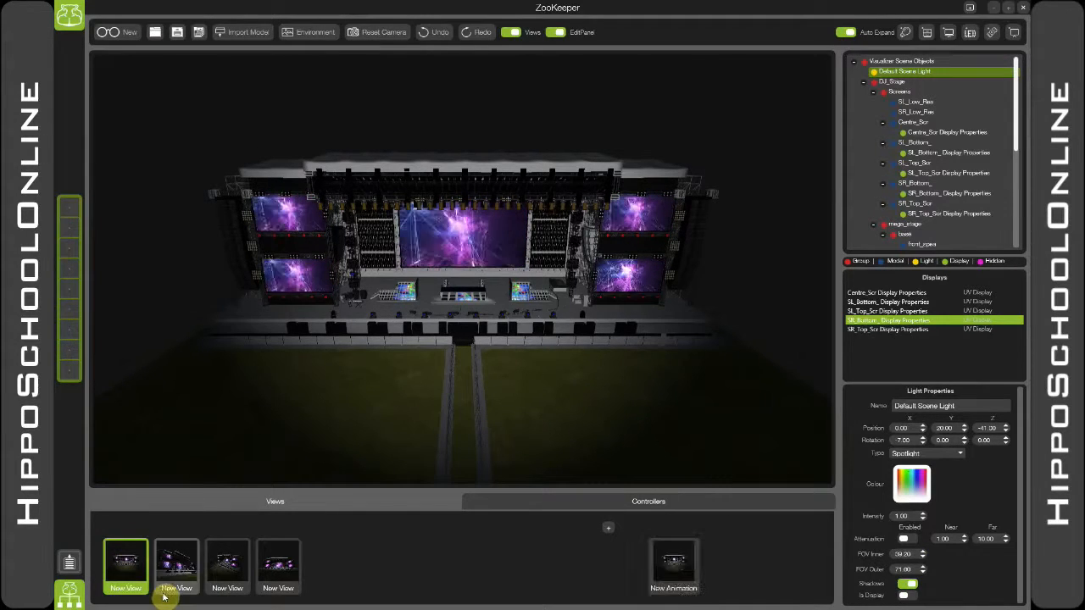
{"action": "right_click", "coordinate": [673, 566]}
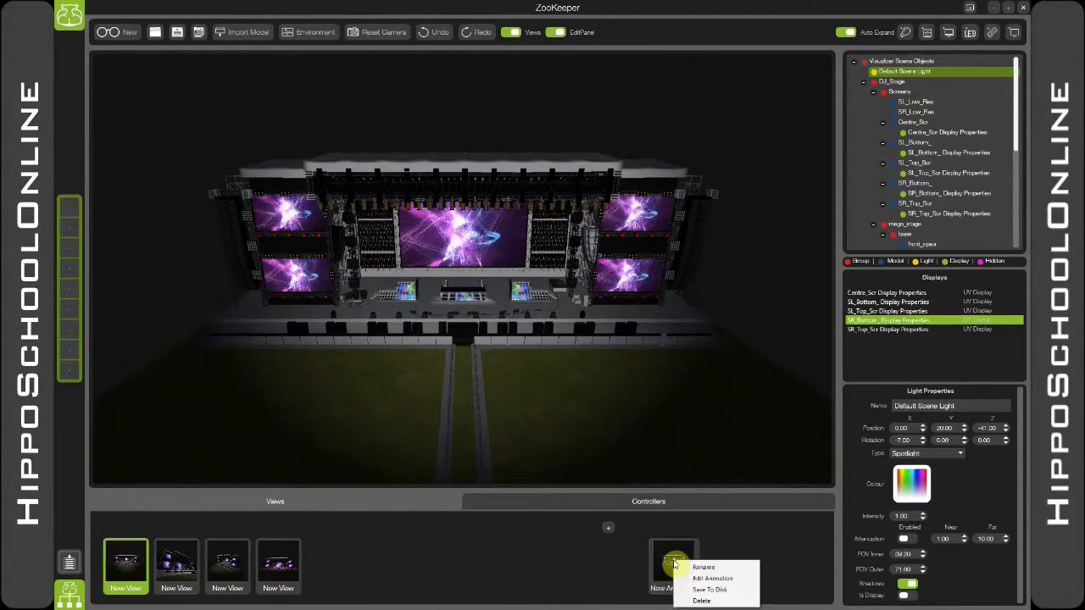
{"action": "left_click", "coordinate": [712, 578]}
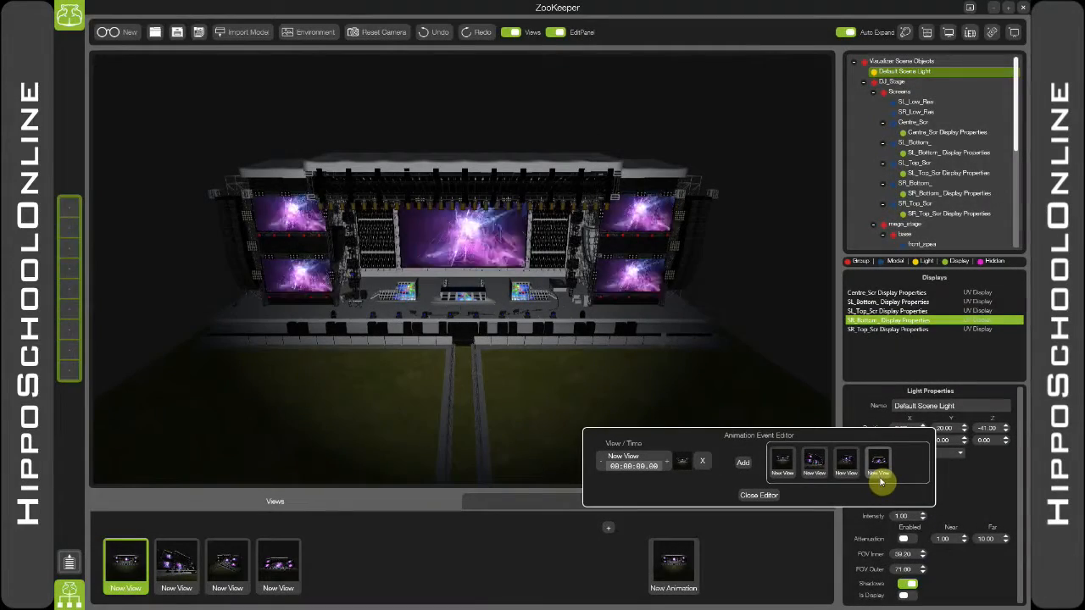
Step: Add the saved views as timed animation events and close the editor
{"action": "left_click", "coordinate": [743, 461]}
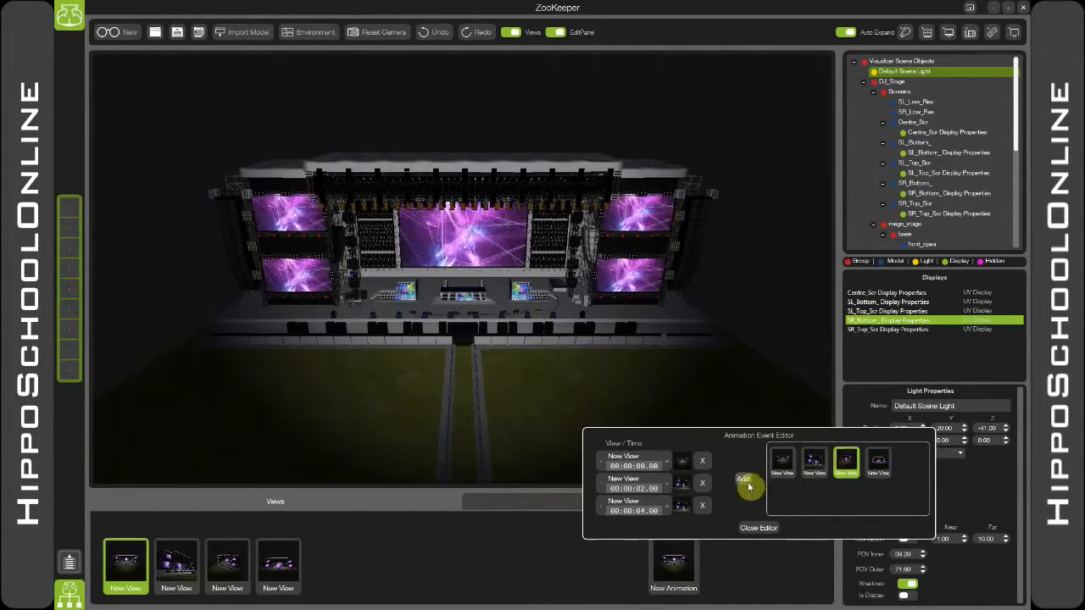
{"action": "left_click", "coordinate": [742, 485]}
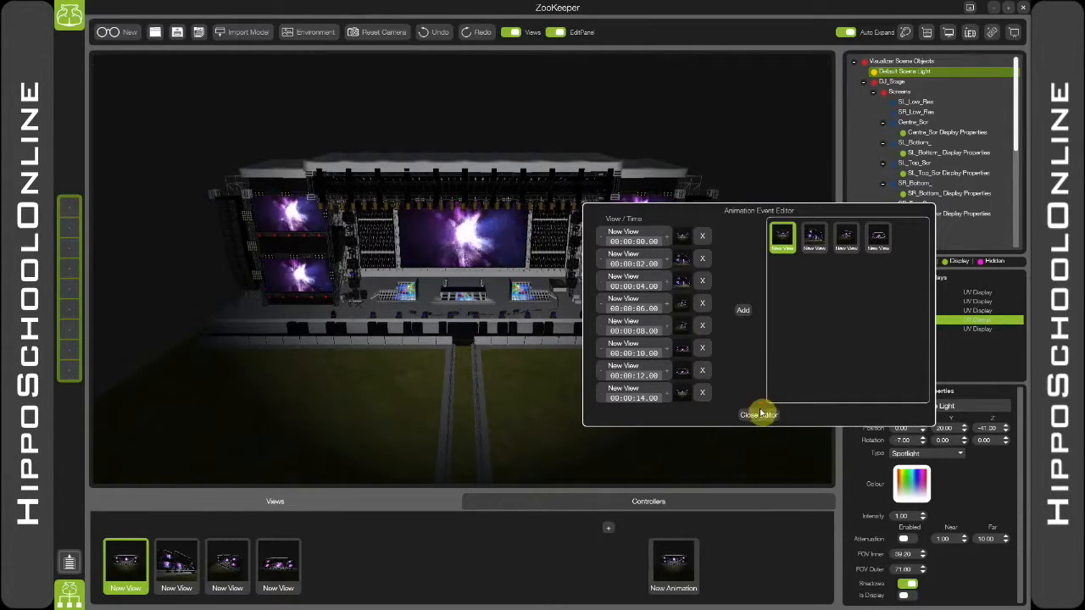
{"action": "left_click", "coordinate": [758, 414]}
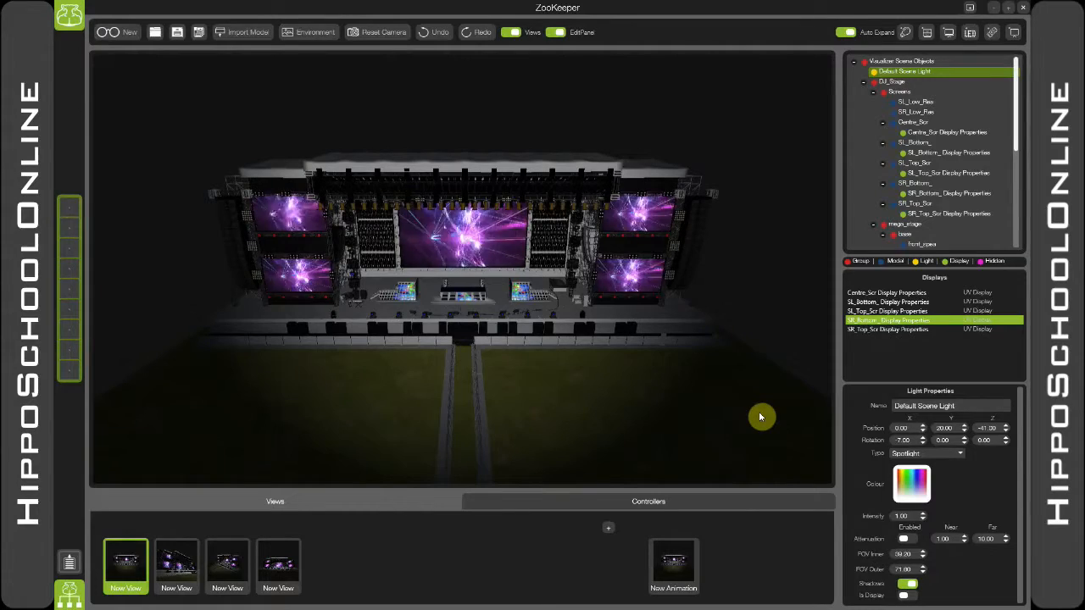
{"action": "left_click", "coordinate": [673, 566]}
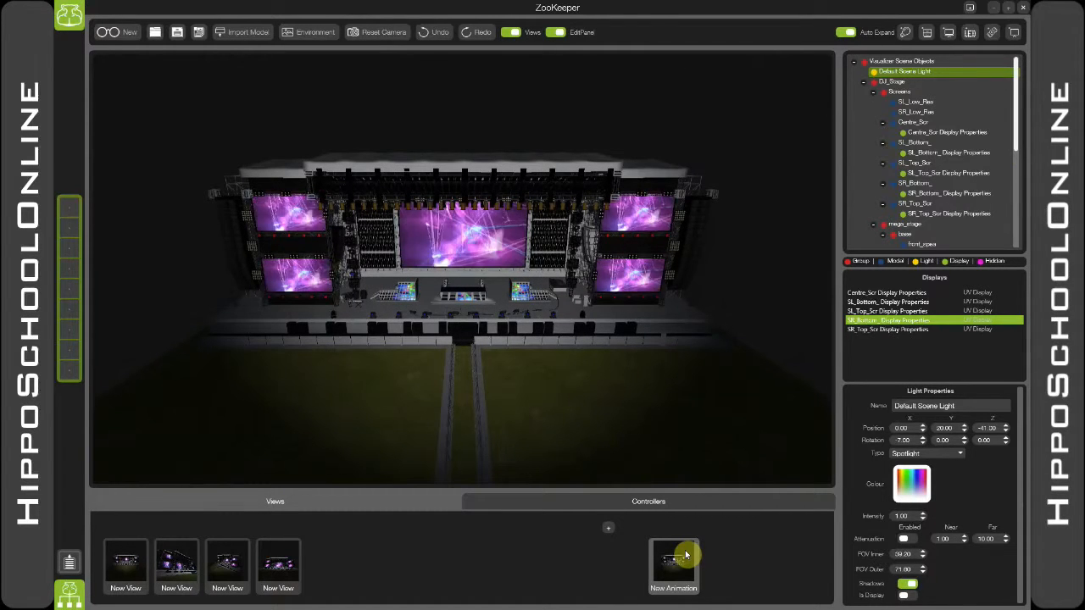
Step: Set the animation's Save To Disk format to Mpeg4 and close the settings dialog
{"action": "right_click", "coordinate": [674, 563]}
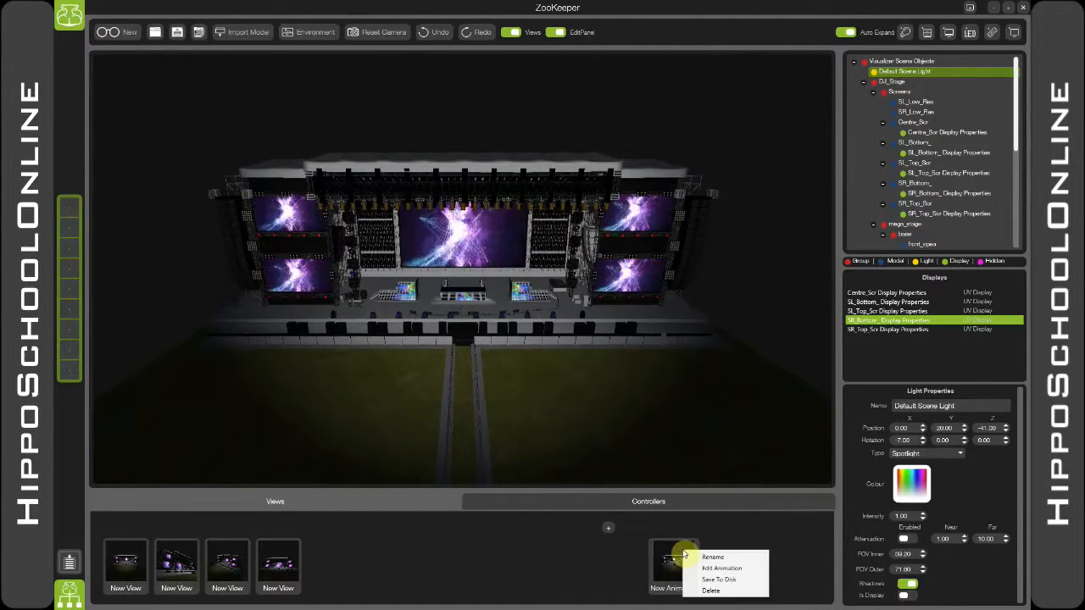
{"action": "left_click", "coordinate": [719, 580]}
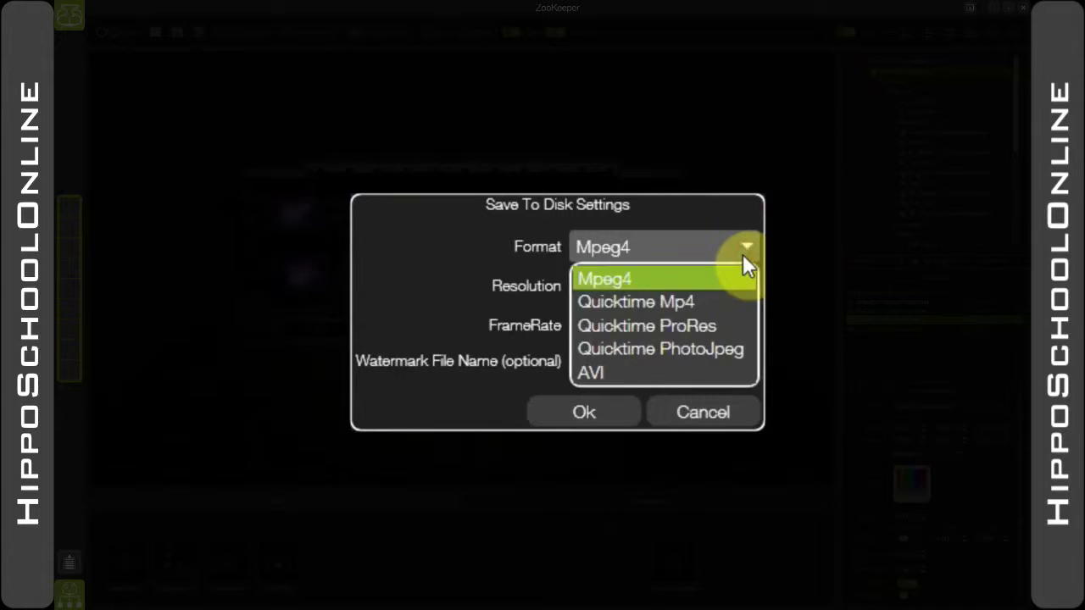
{"action": "left_click", "coordinate": [604, 278]}
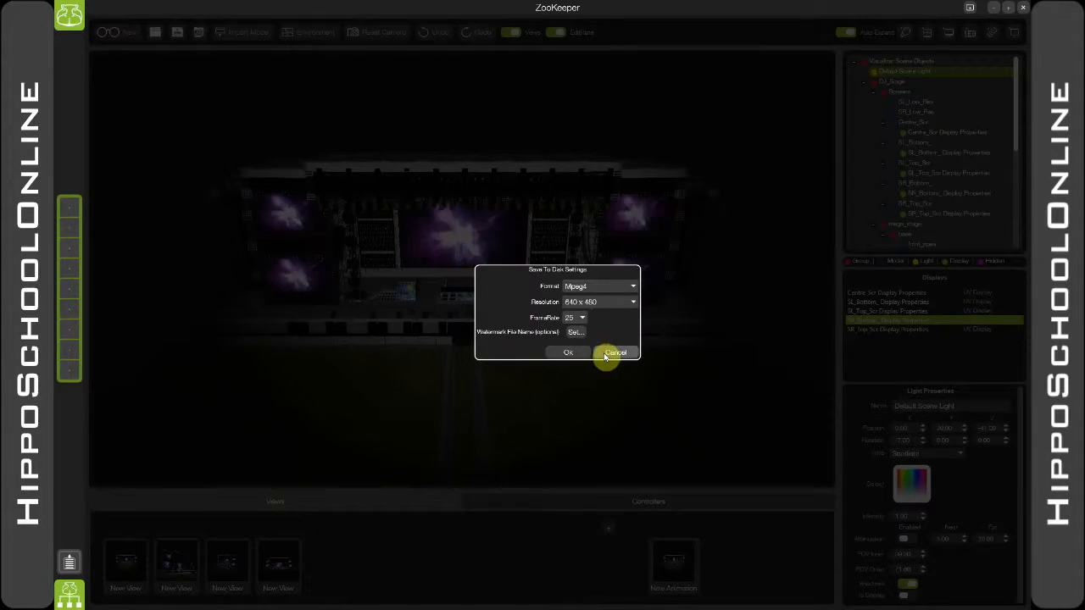
{"action": "left_click", "coordinate": [616, 353]}
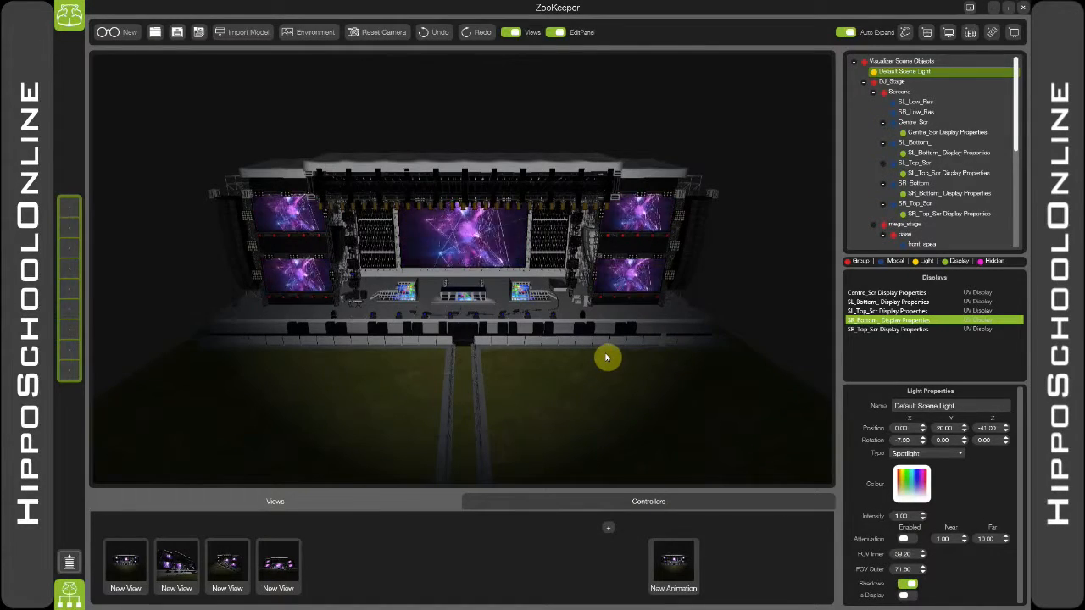